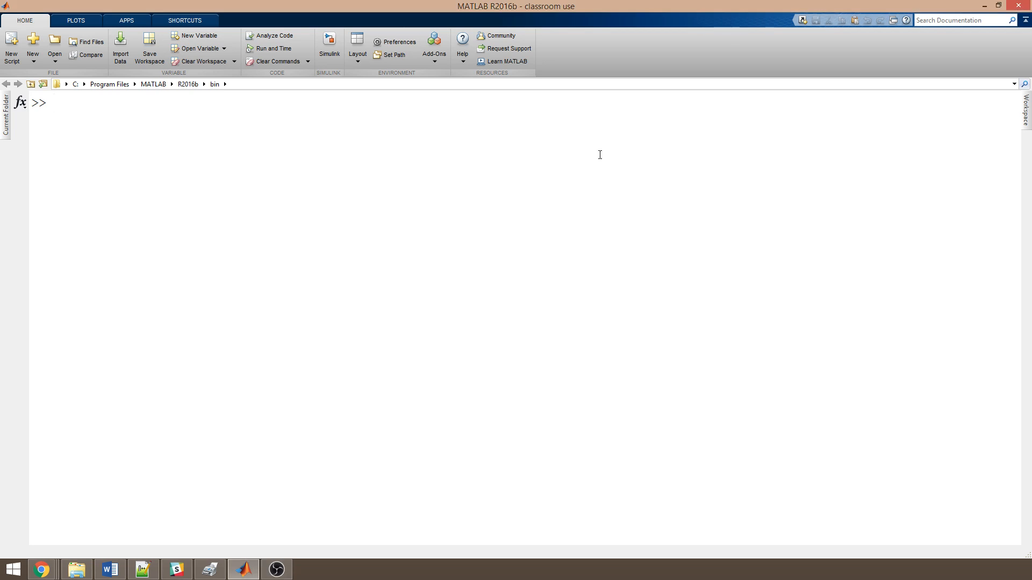
Step: Enter v = [1 2 3] to create and display the row vector 1 2 3
type("v =")
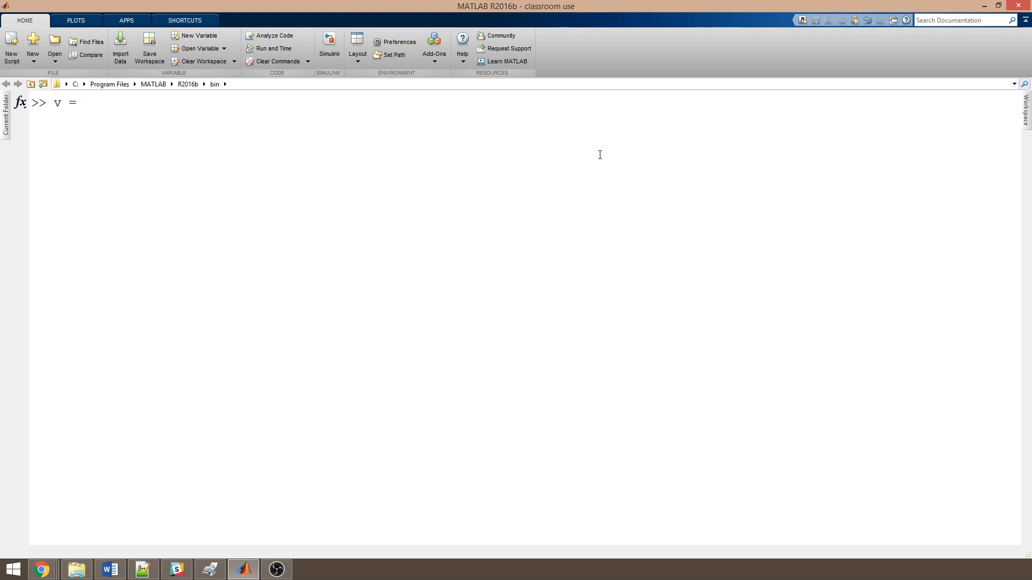
type("[")
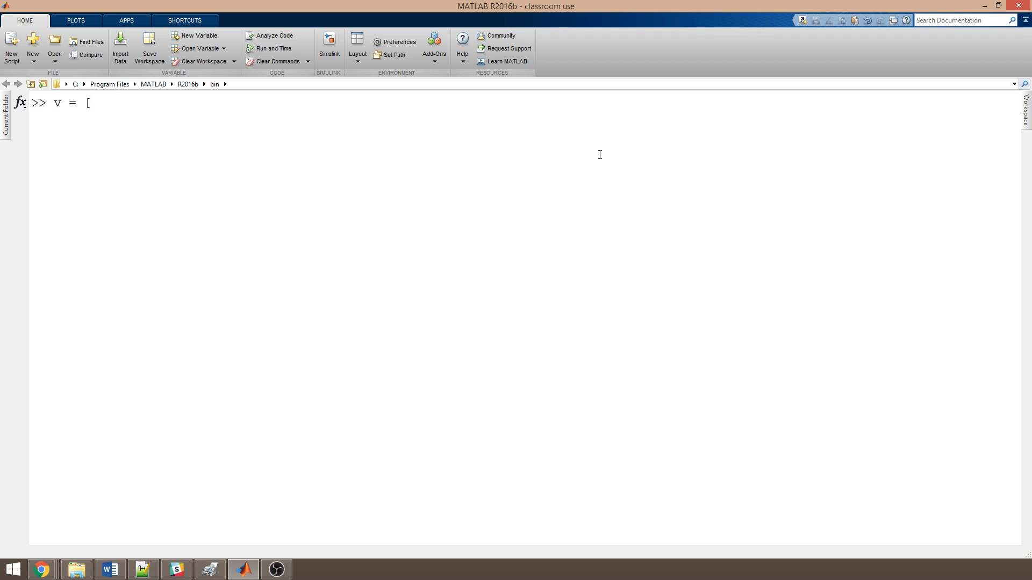
type("1 2 3")
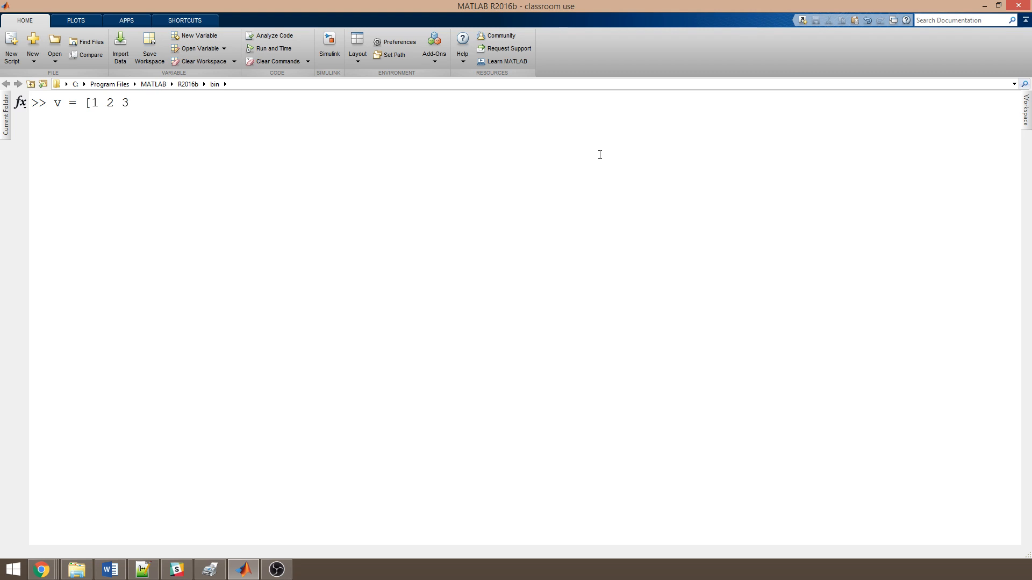
type("]")
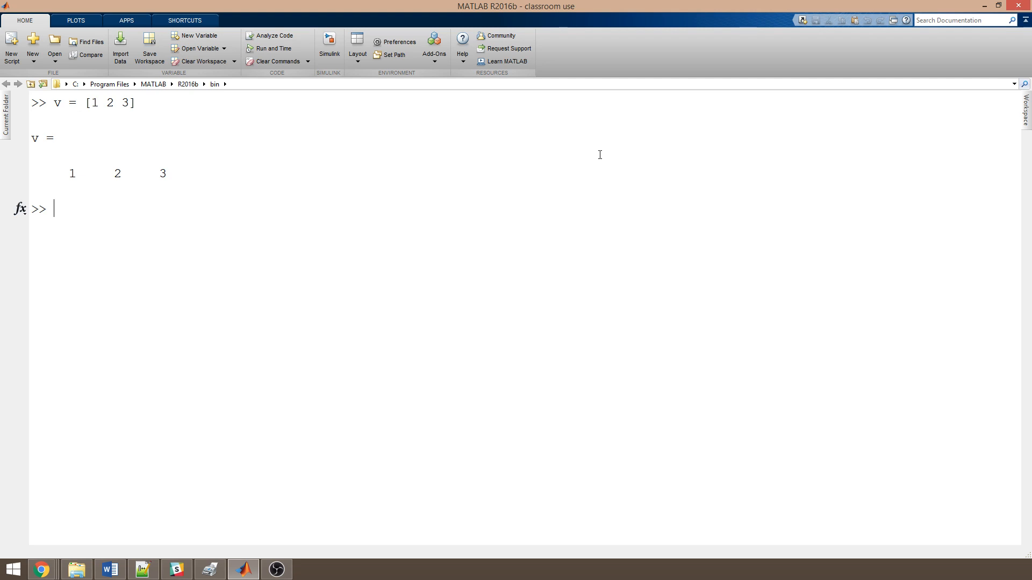
Step: Enter w = [1;2;3] to display the column vector 1, 2, 3 stacked vertically
type("w")
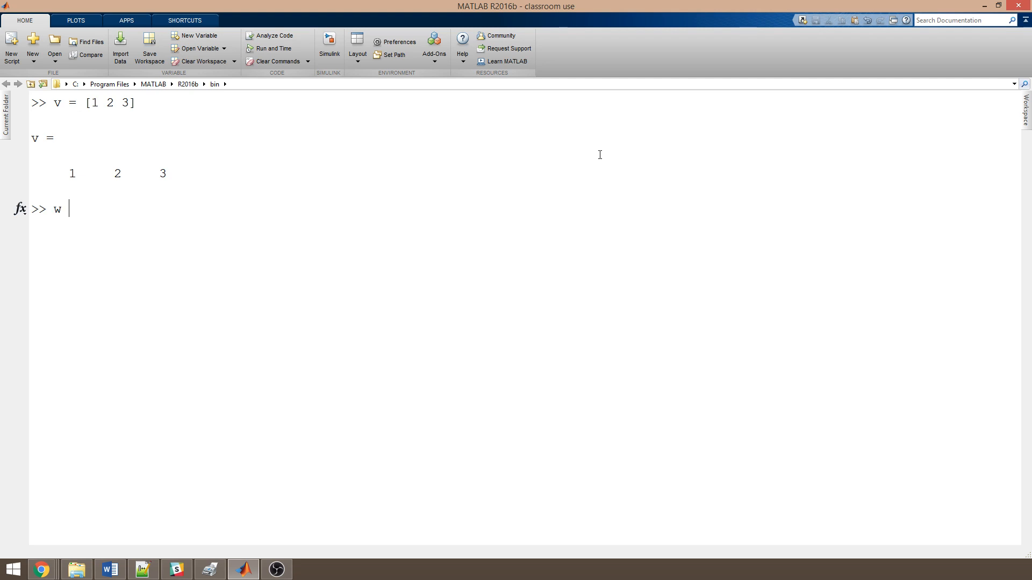
type("= [")
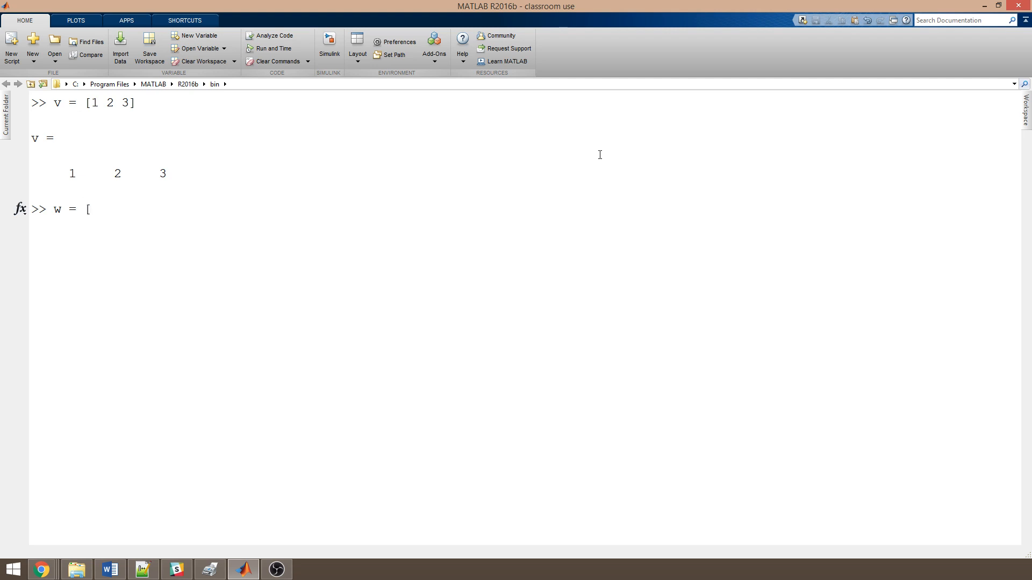
type("1;")
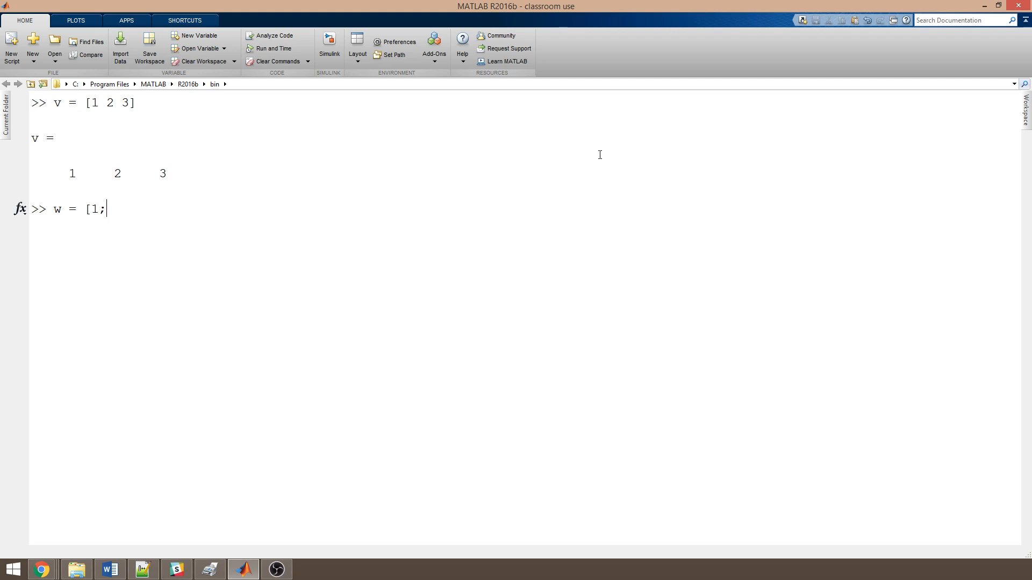
type("2;3")
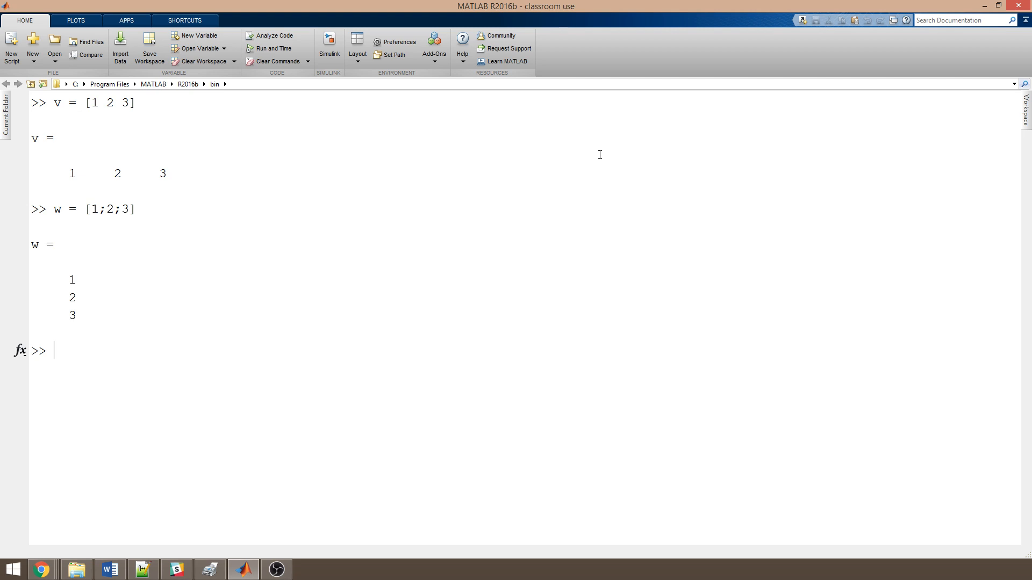
mouse_move(665, 144)
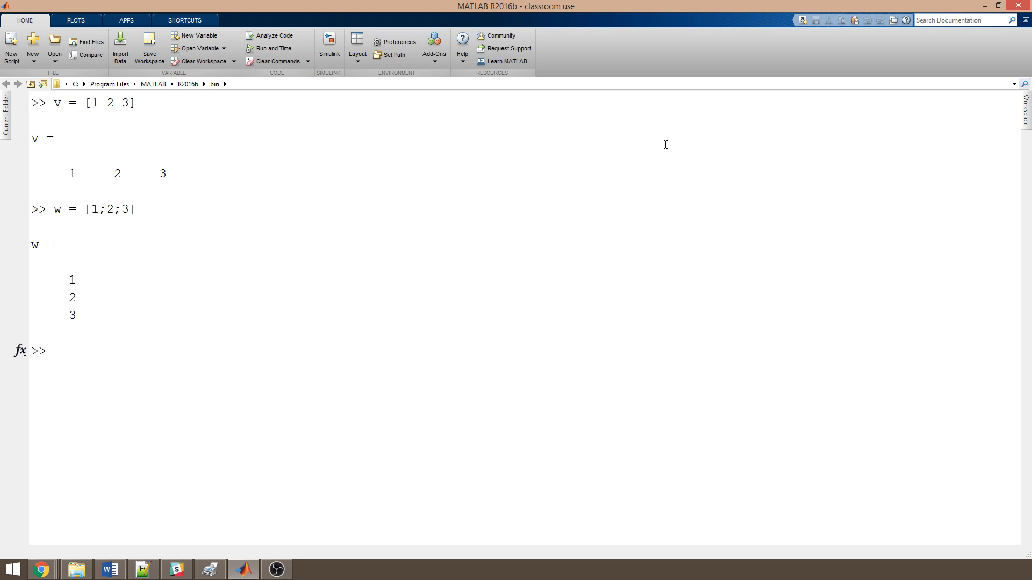
Step: Compute the 3-by-3 product w*v, then clear the Command Window with clc
left_click(54, 351)
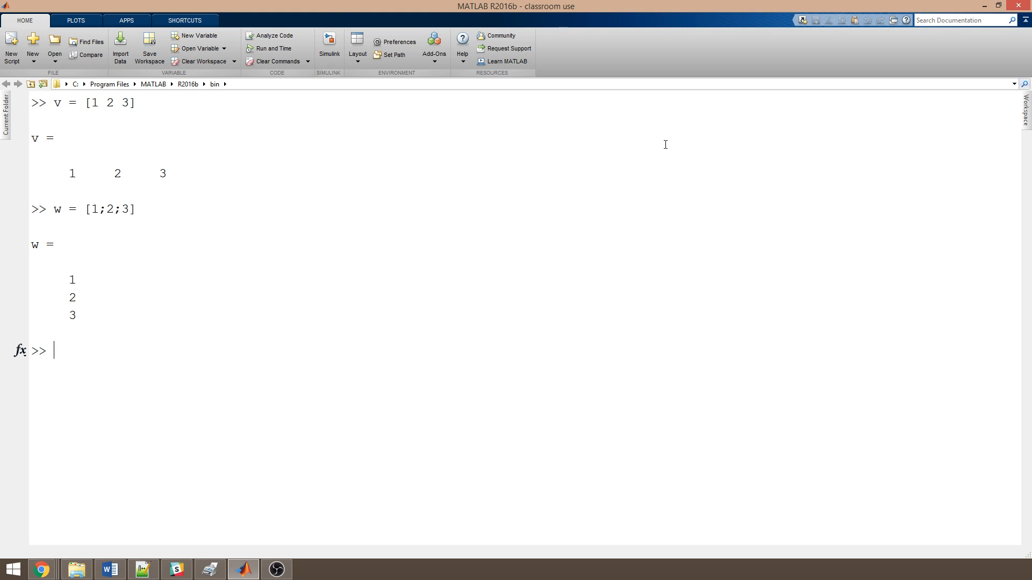
type("w*v")
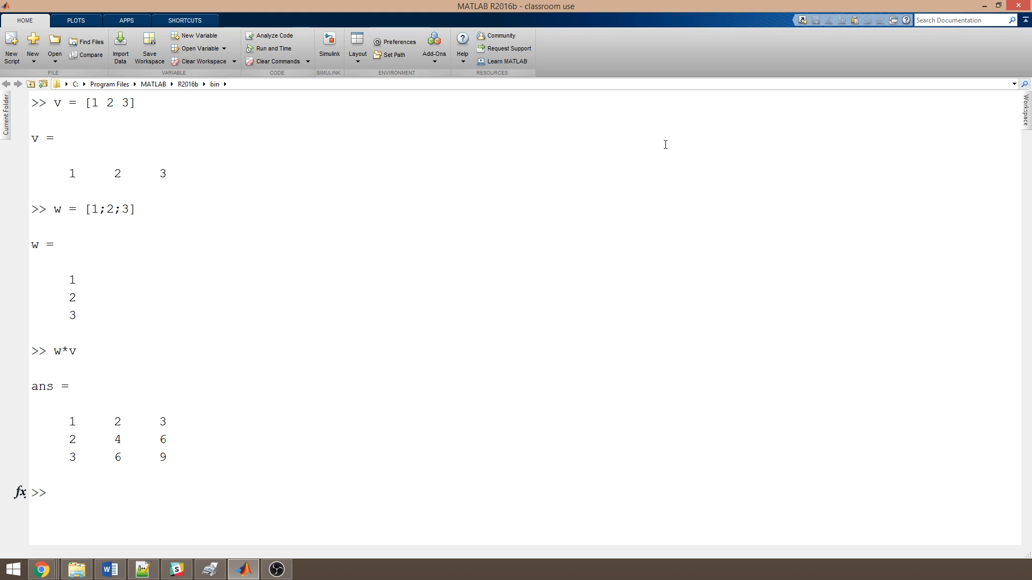
type("clc")
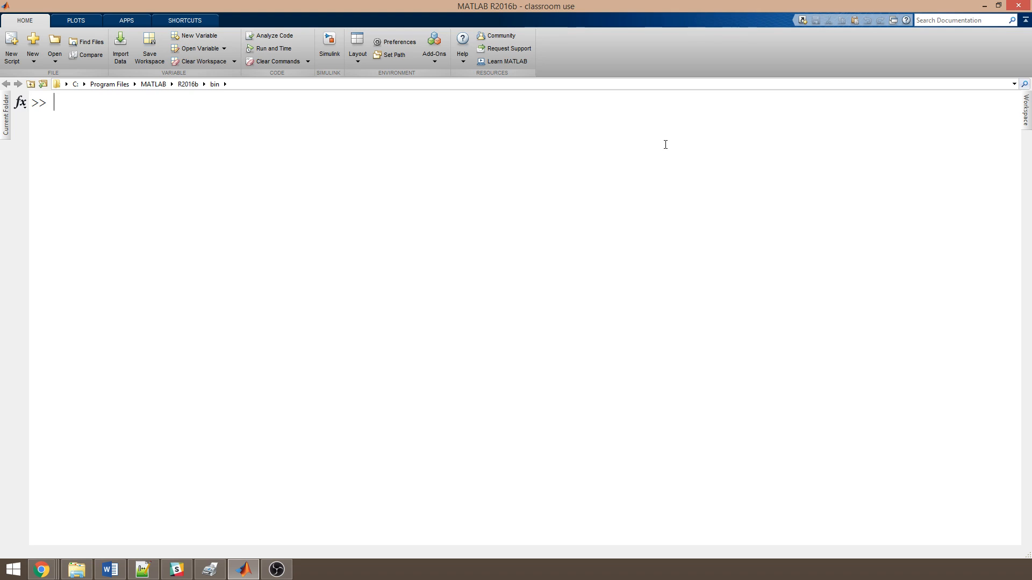
Step: Enter M = [1 2;3 4] to create the 2-by-2 matrix, then redisplay v
type("M")
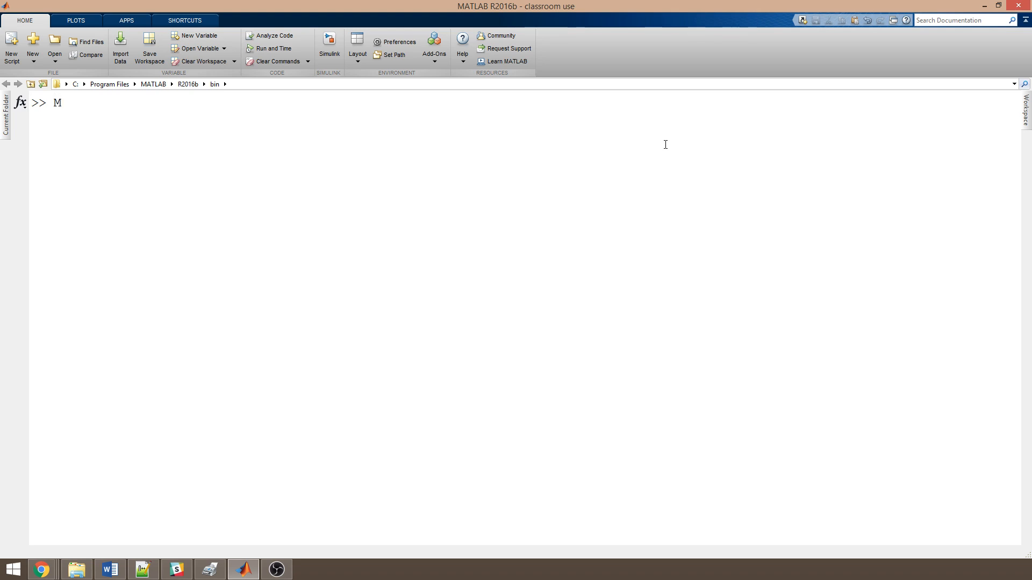
type("= [")
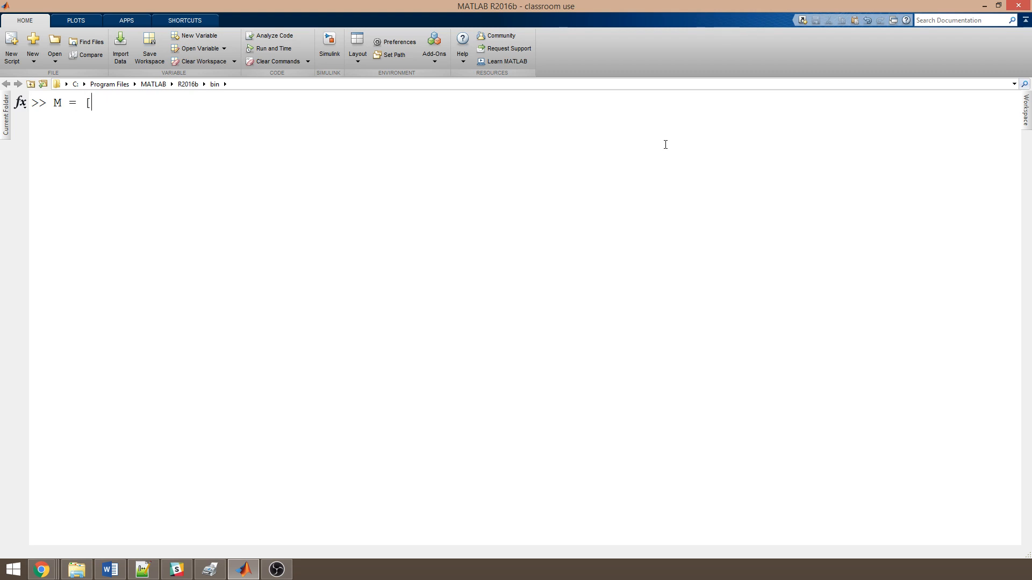
type("1 2")
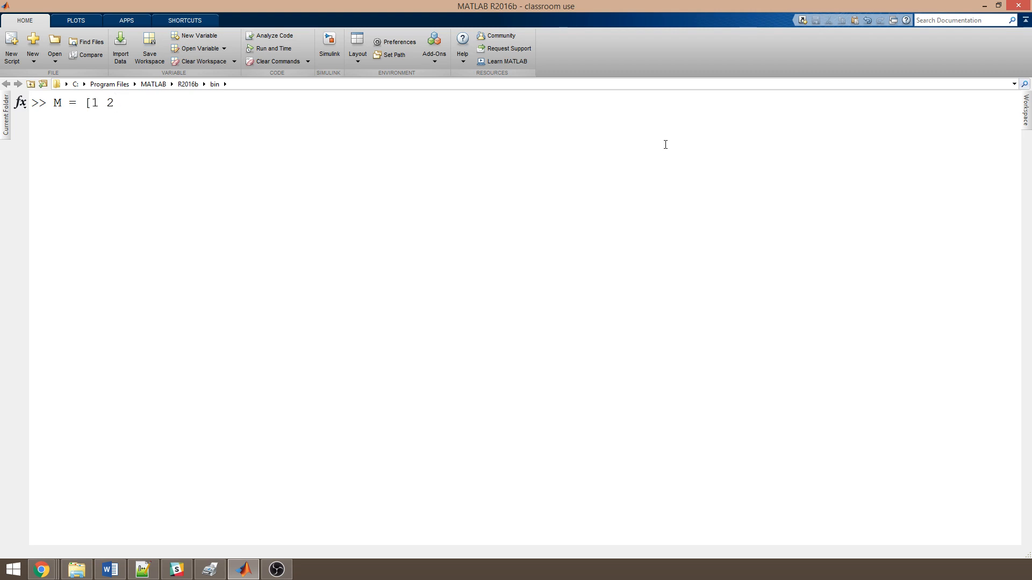
type(";")
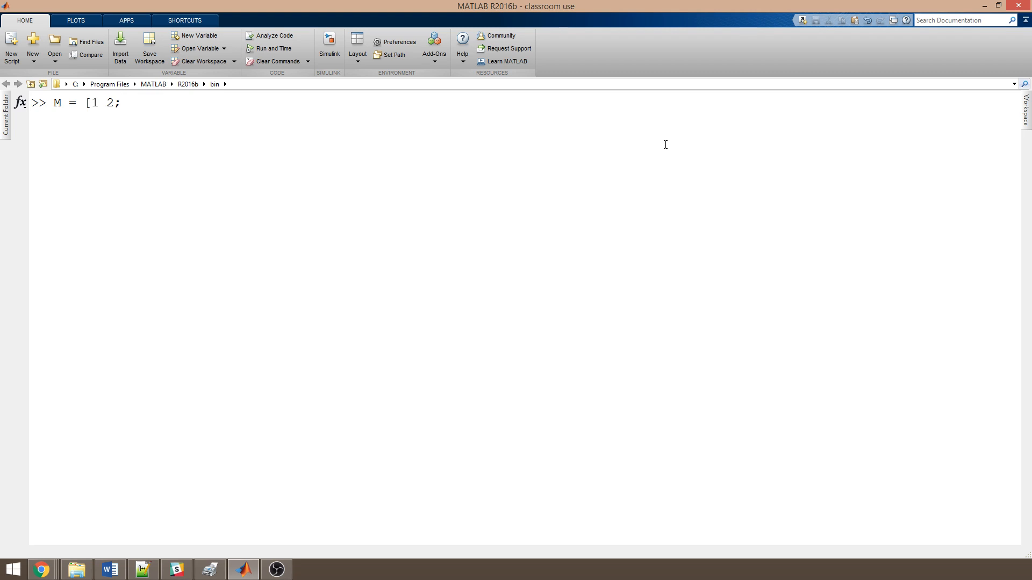
type("3 4")
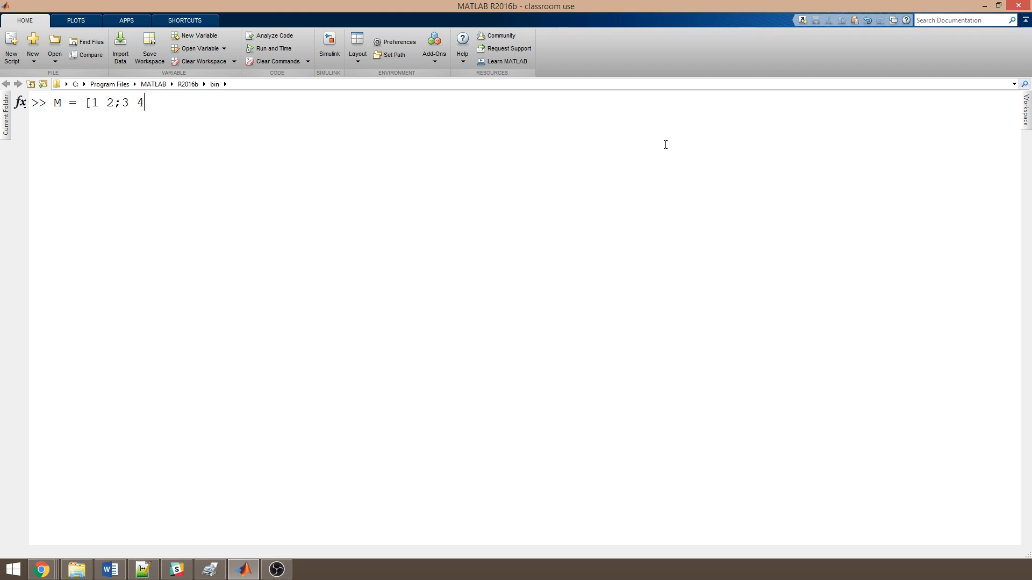
type("]")
type("v")
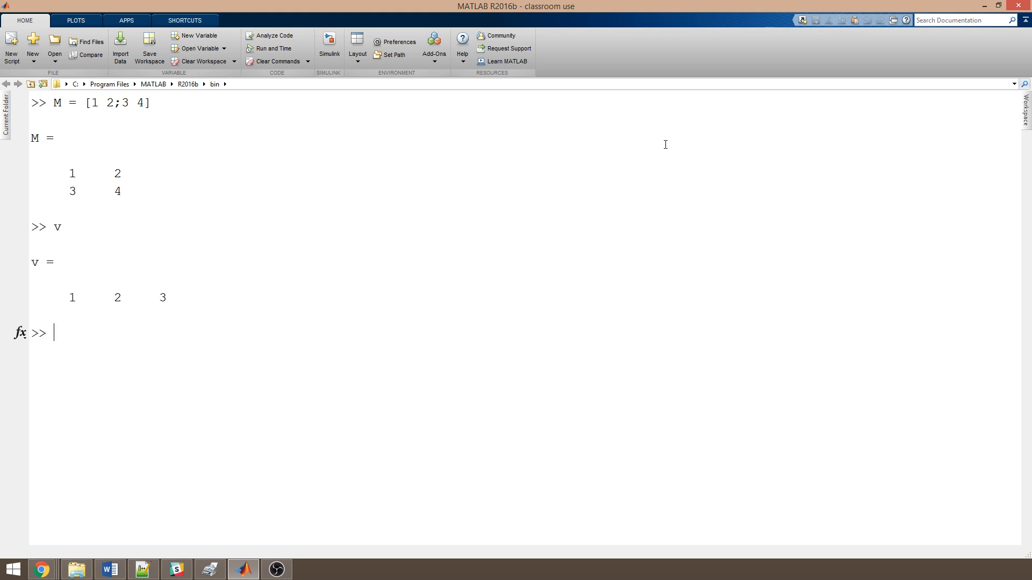
Step: Run M*v to get the inner-dimensions error, then run the undefined doesNotExist
type("M*v")
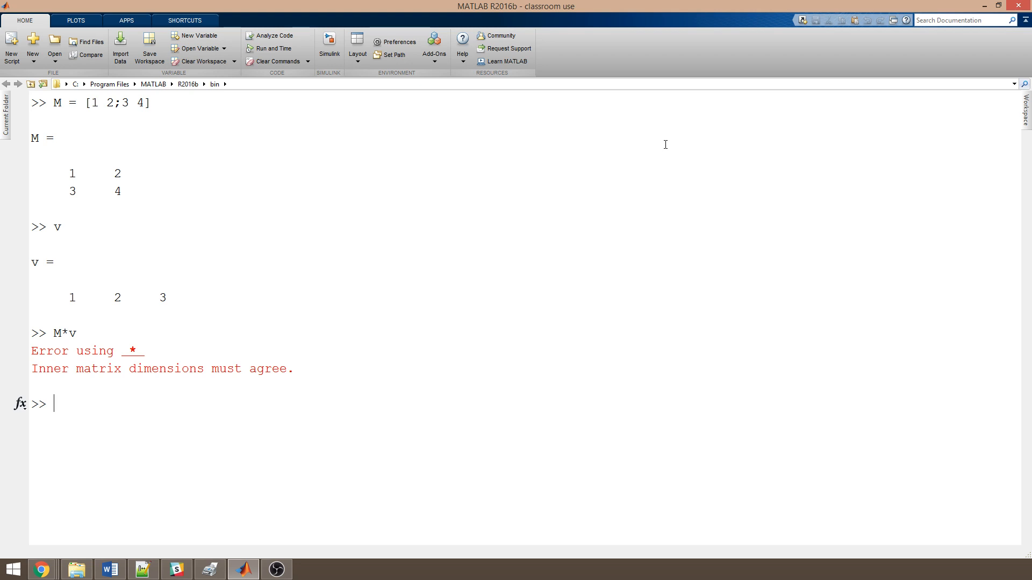
type("doesNot")
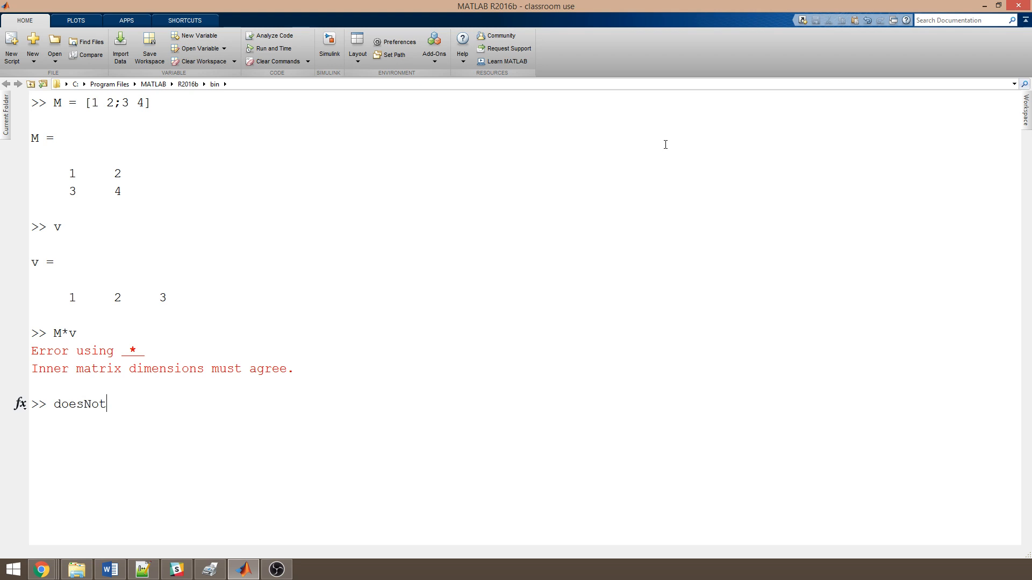
type("Exist")
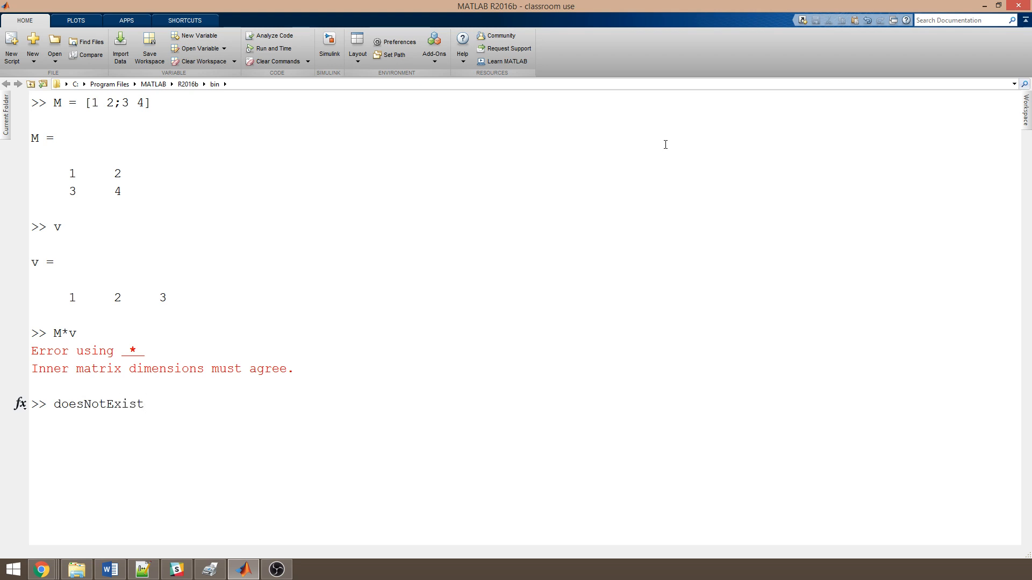
key("enter")
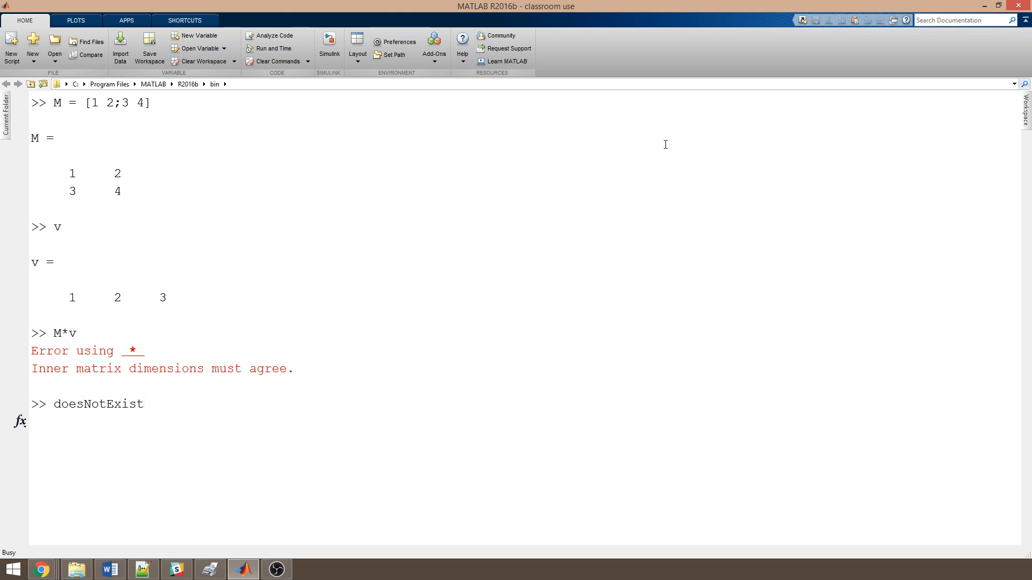